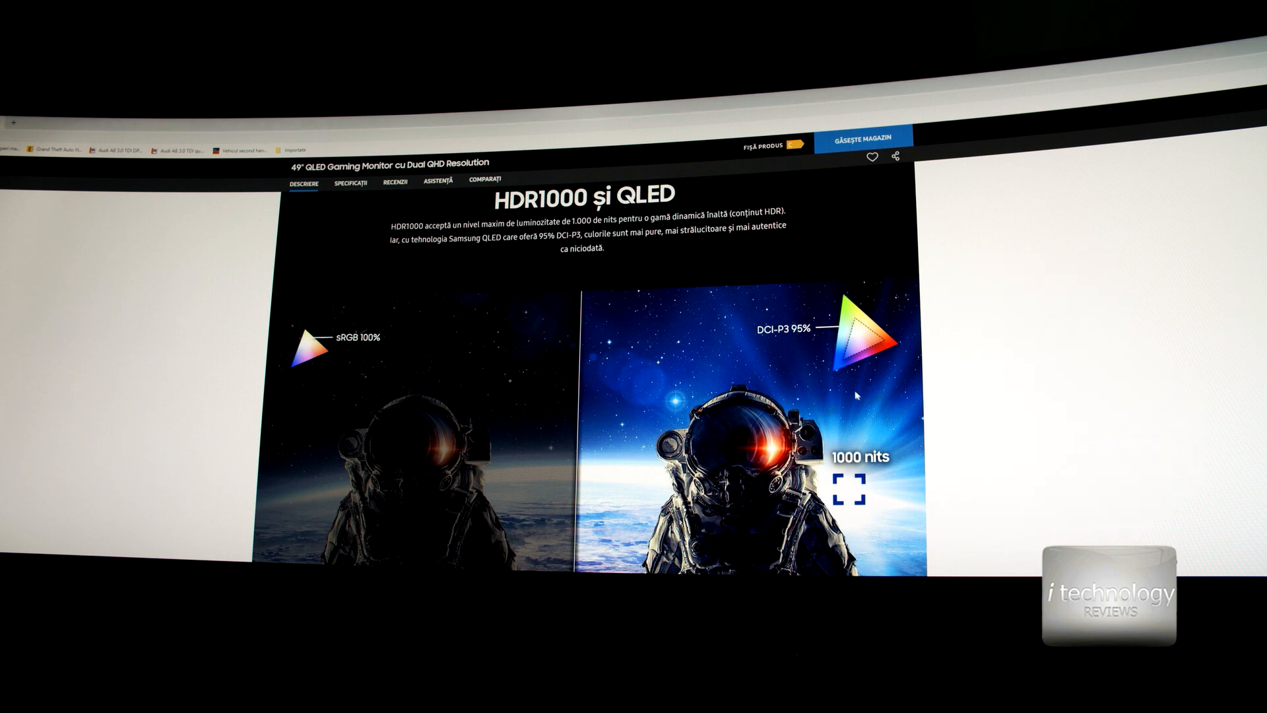
scroll("down", 3)
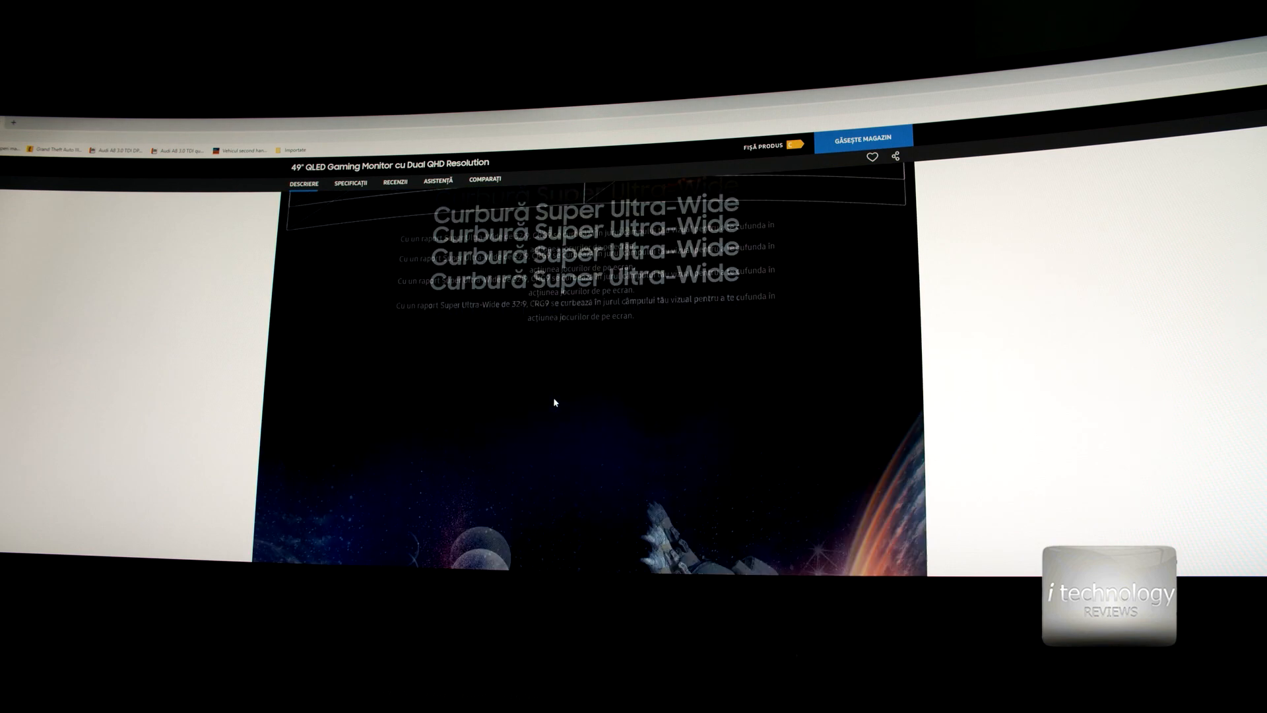
scroll("down", 3)
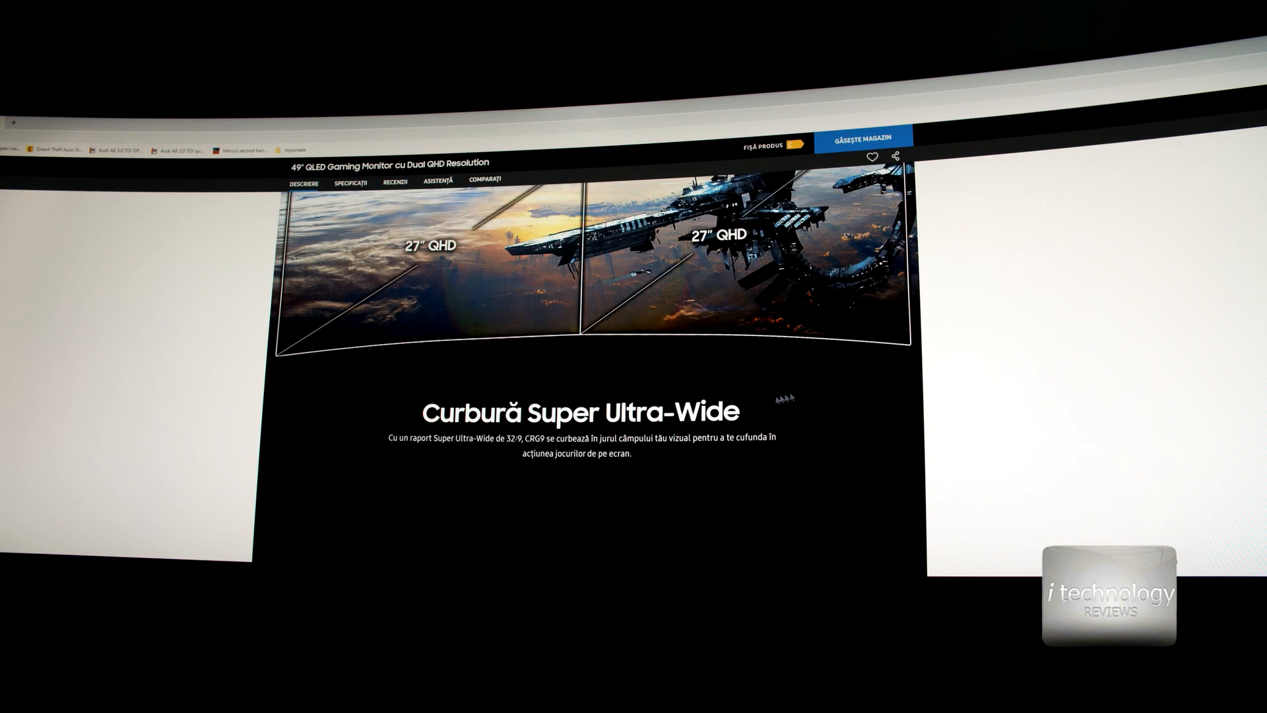
scroll("down", 3)
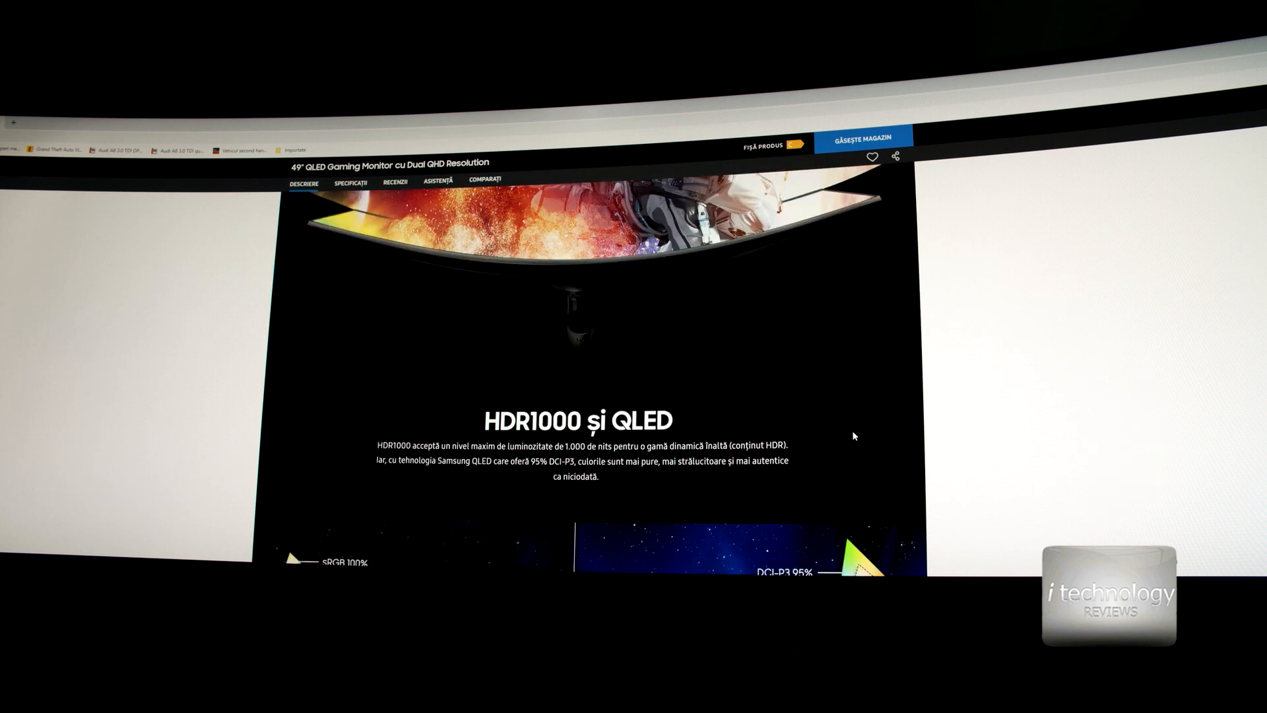